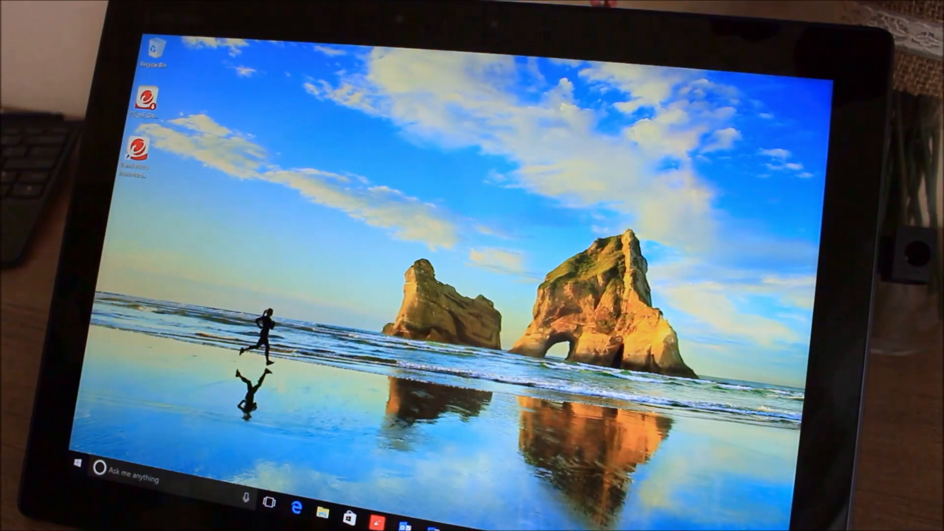
- Go from the Start menu through Settings and Devices to the Pen & Windows Ink page
{"action": "left_click", "coordinate": [79, 481]}
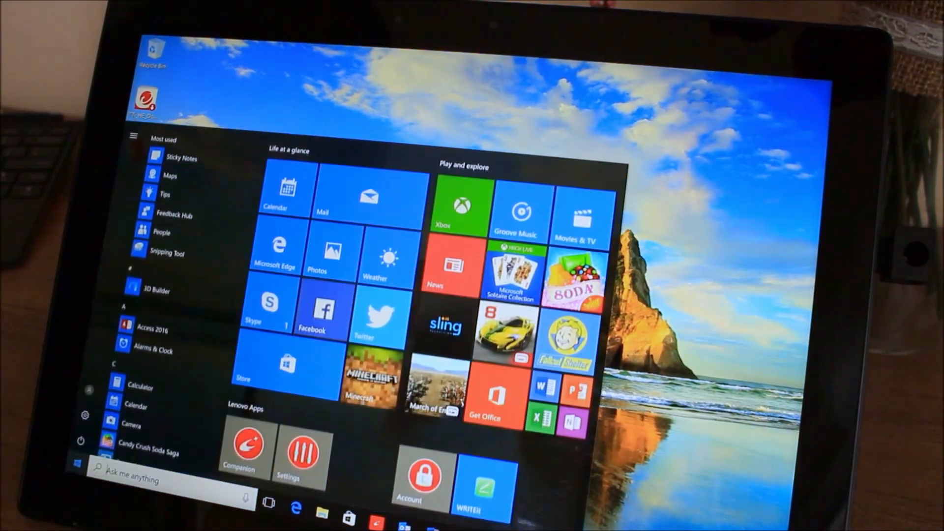
{"action": "left_click", "coordinate": [301, 448]}
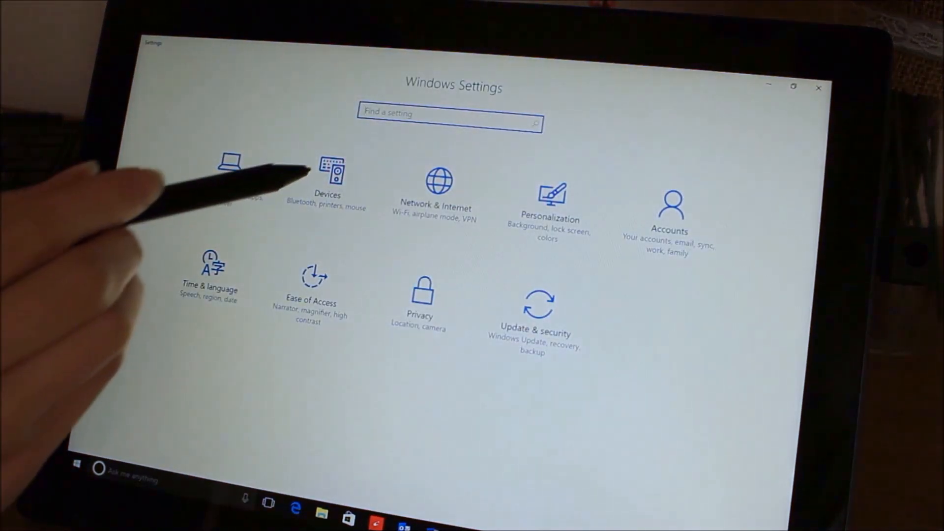
{"action": "left_click", "coordinate": [328, 177]}
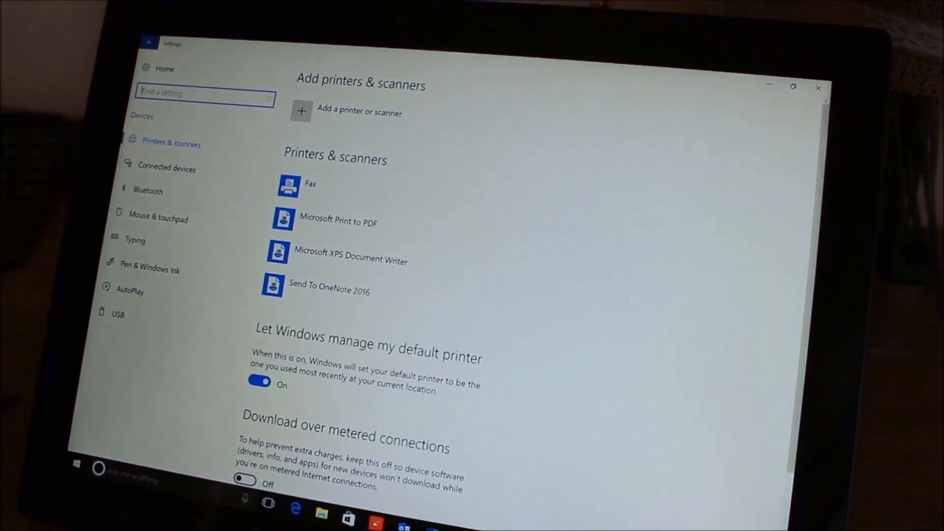
{"action": "left_click", "coordinate": [149, 269]}
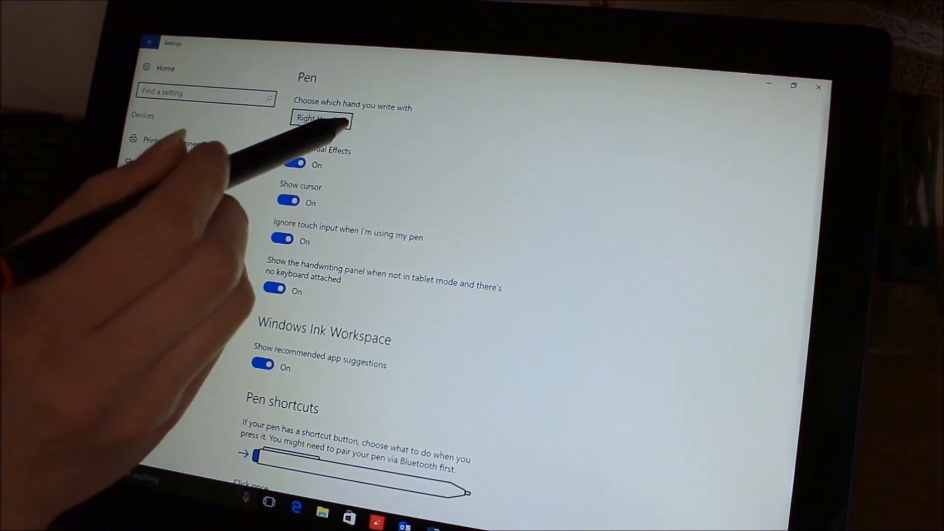
{"action": "left_click", "coordinate": [321, 119]}
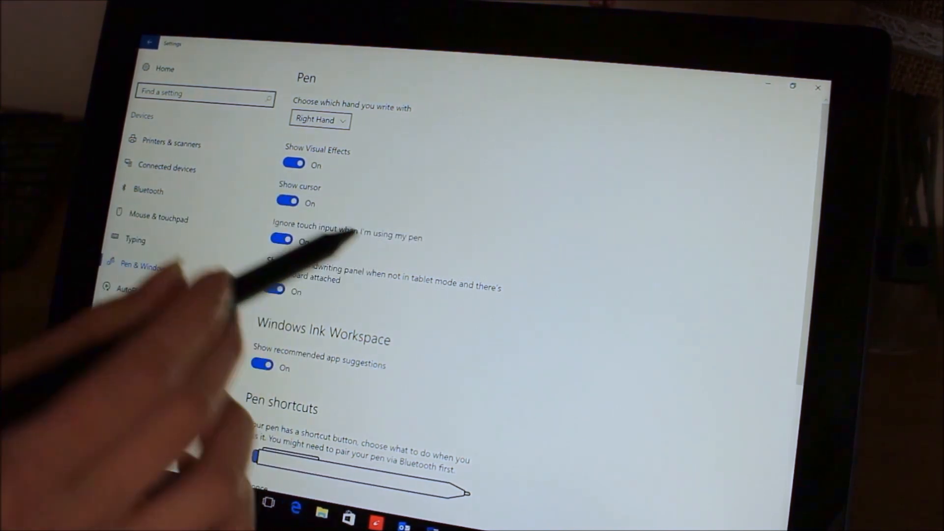
{"action": "left_click", "coordinate": [288, 200]}
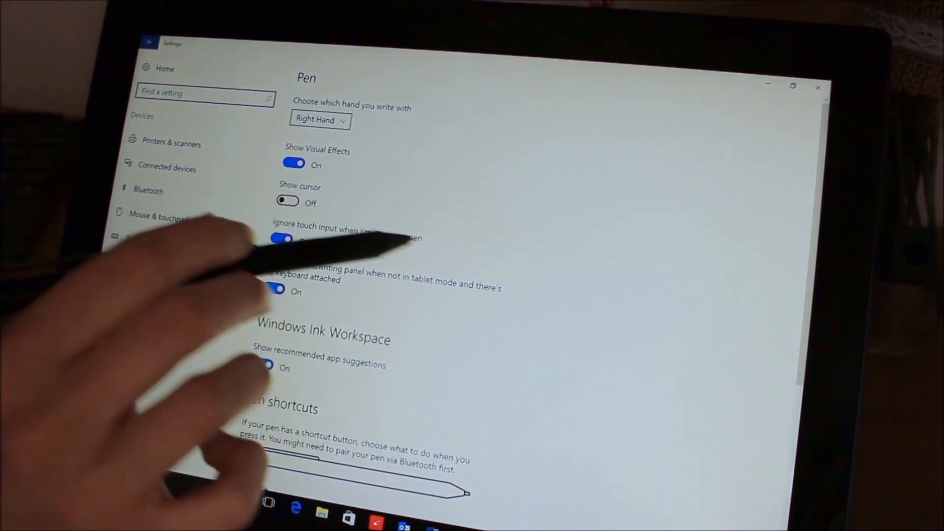
{"action": "left_click", "coordinate": [287, 201]}
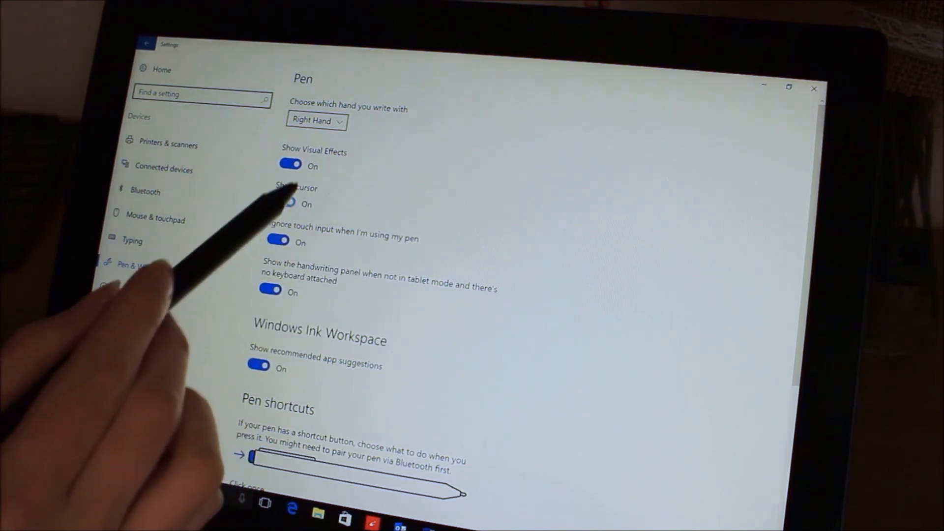
{"action": "left_click", "coordinate": [283, 202]}
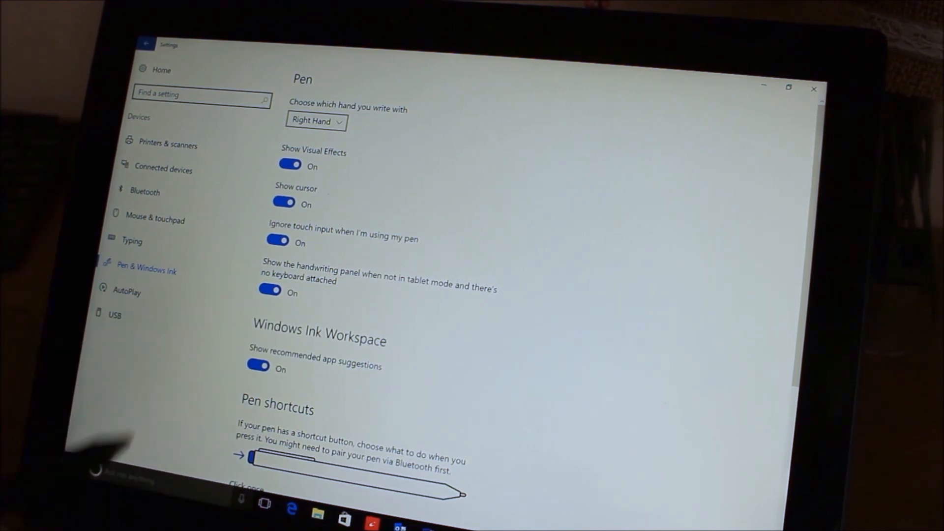
- Handwrite 'Cortana' into the search box, then scroll down to the Pen shortcuts options
{"action": "left_click", "coordinate": [241, 519]}
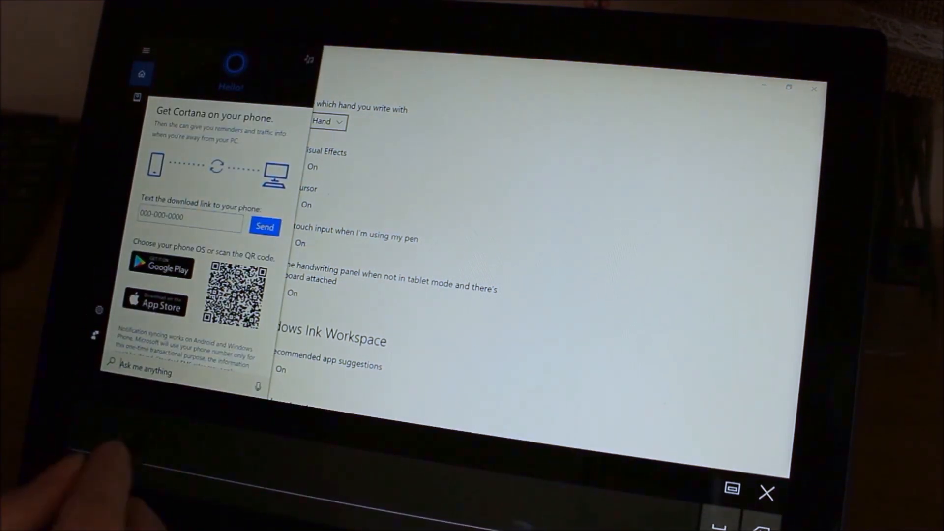
{"action": "type", "text": "Cor"}
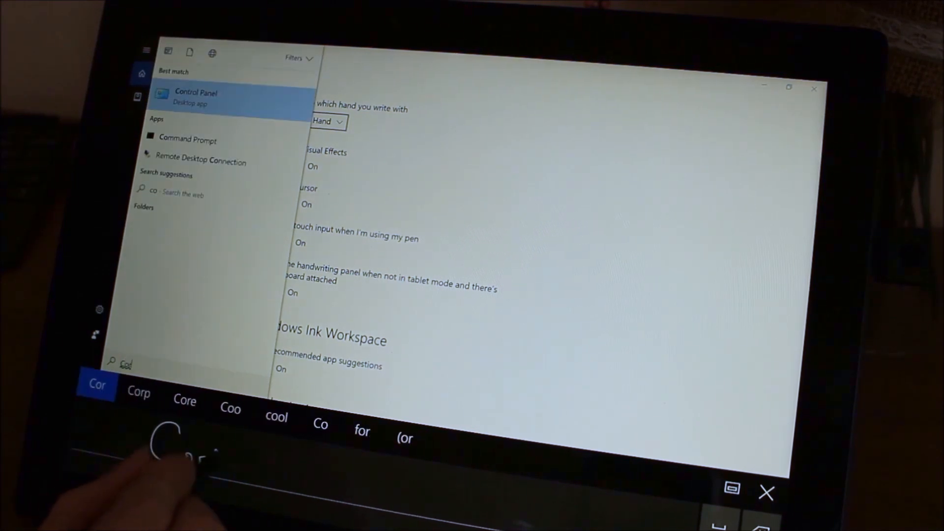
{"action": "type", "text": "Court on"}
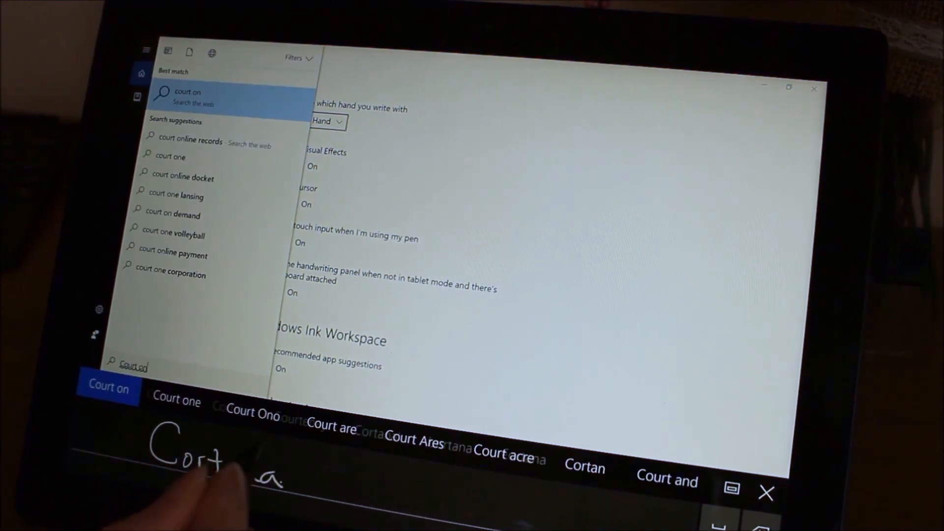
{"action": "type", "text": "Cortana"}
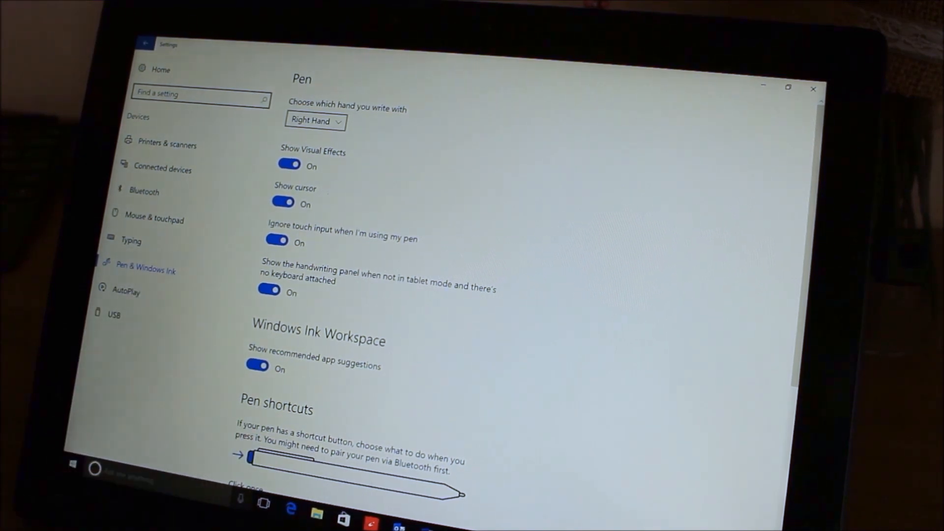
{"action": "scroll", "scroll_direction": "down", "scroll_amount": 3}
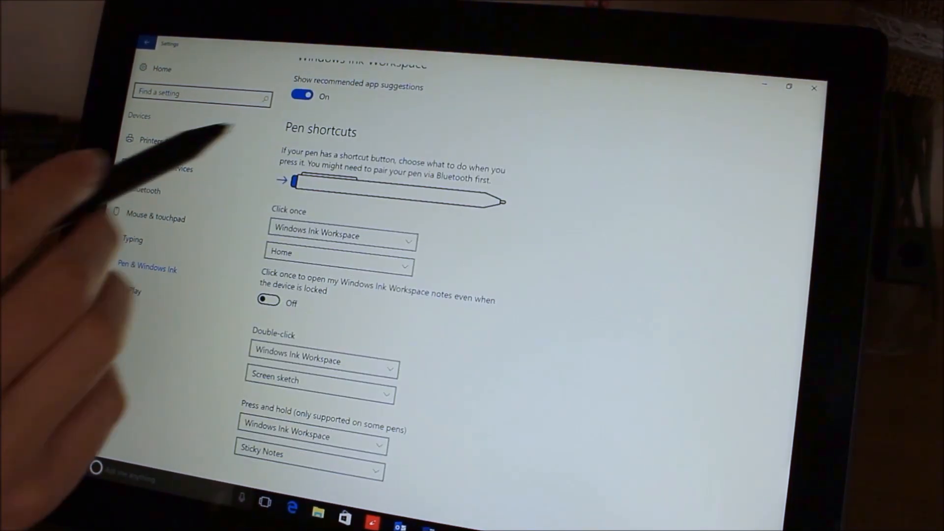